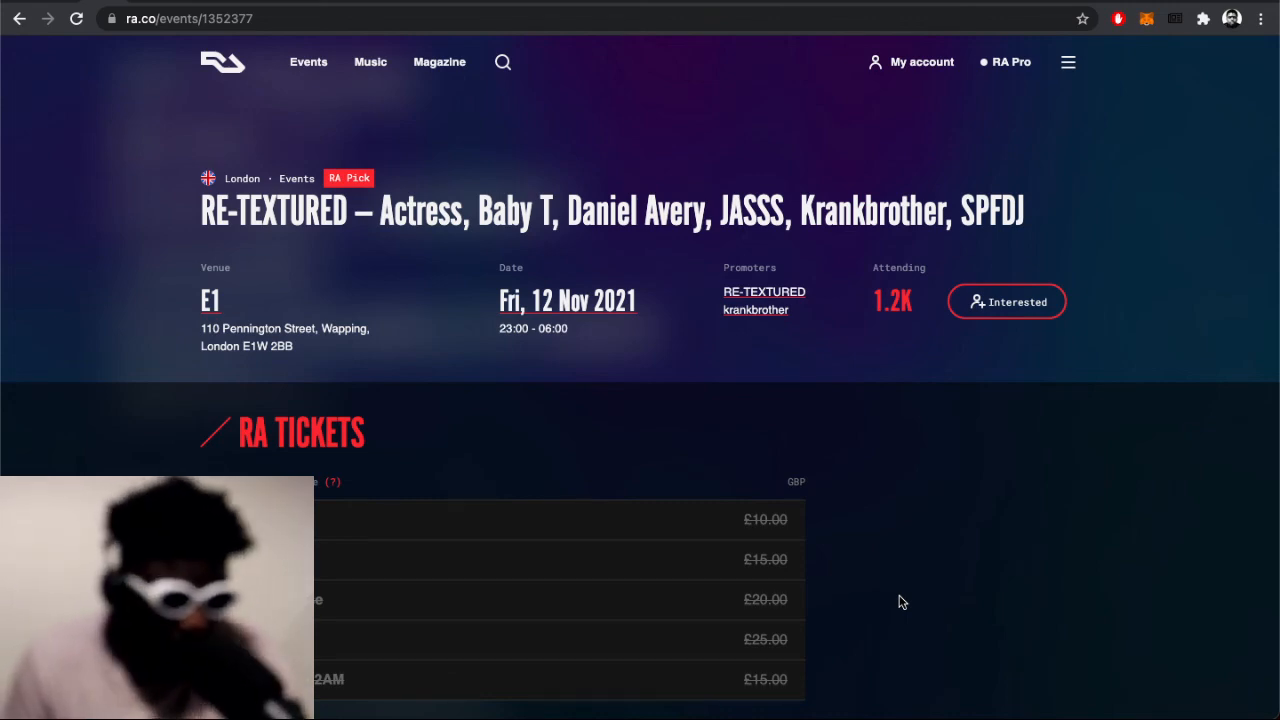
pyautogui.scroll(-3)
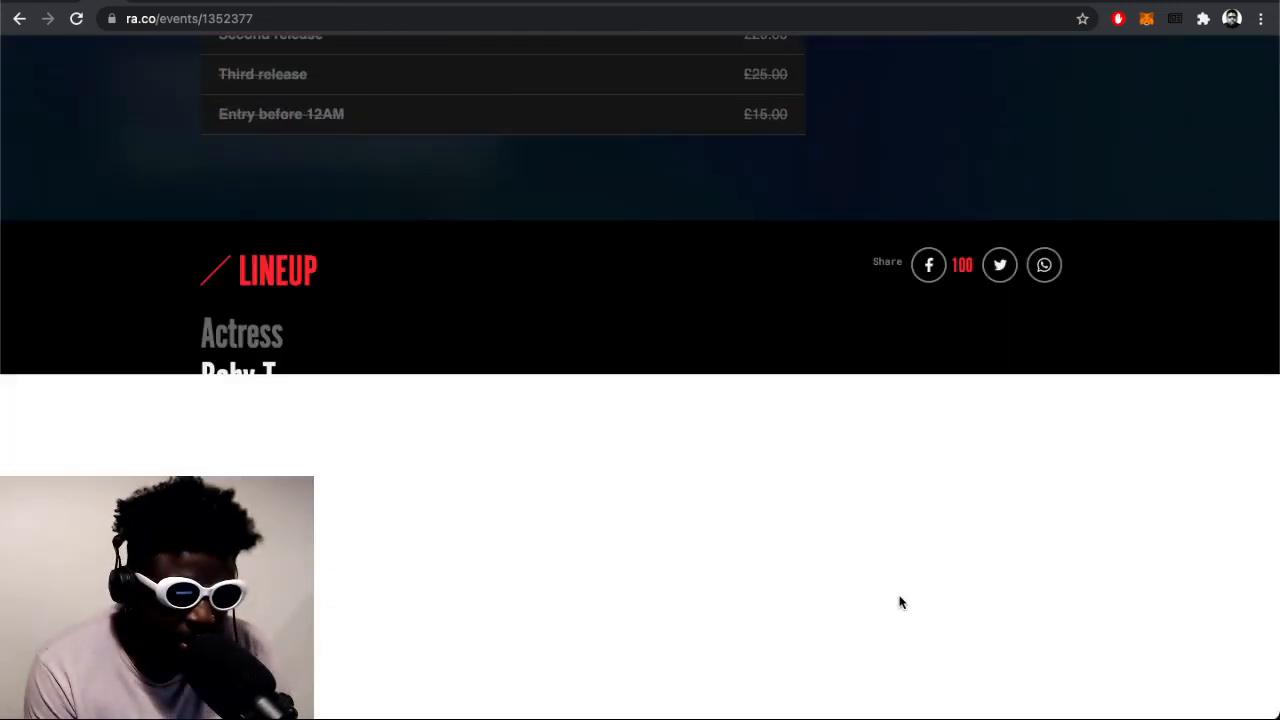
pyautogui.scroll(-3)
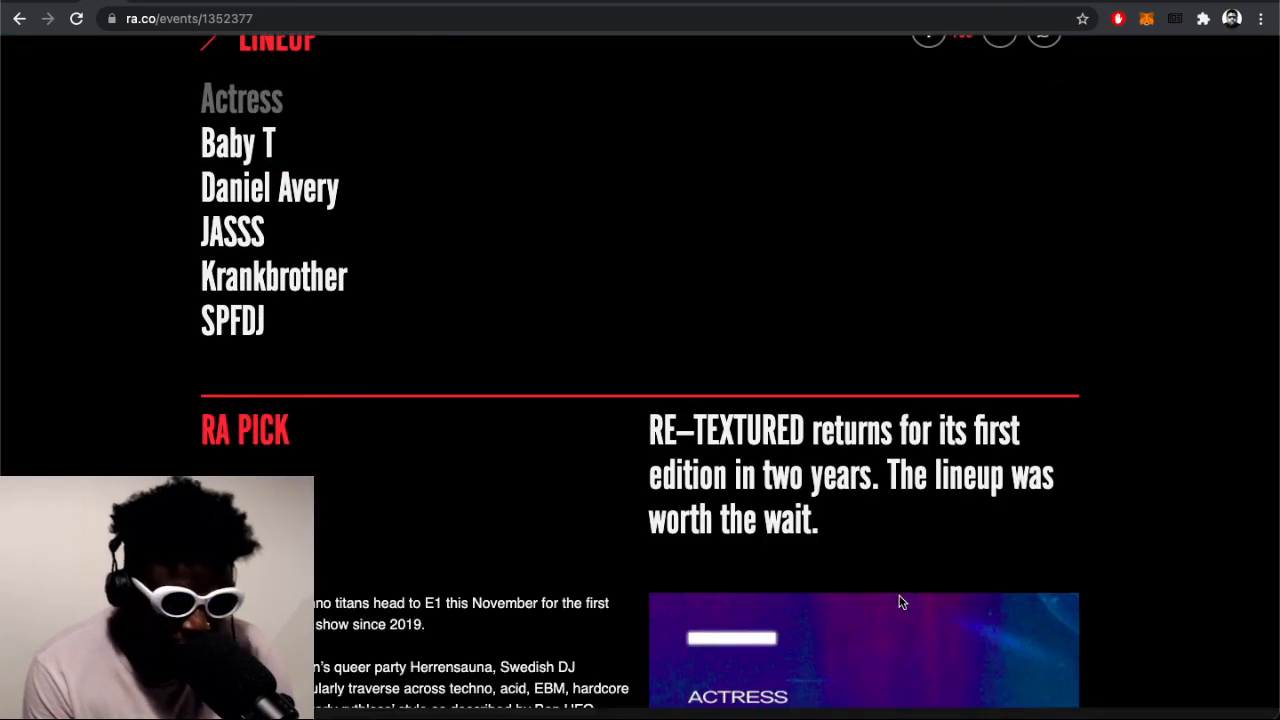
pyautogui.scroll(-3)
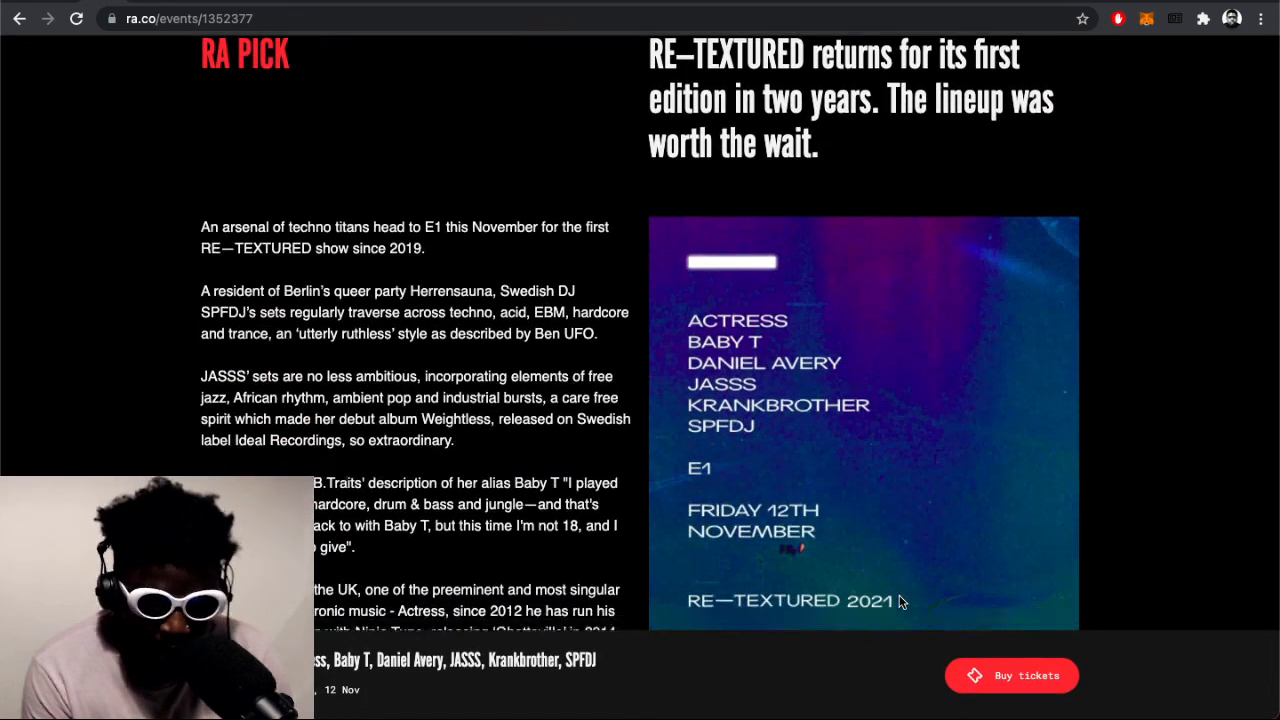
pyautogui.scroll(-3)
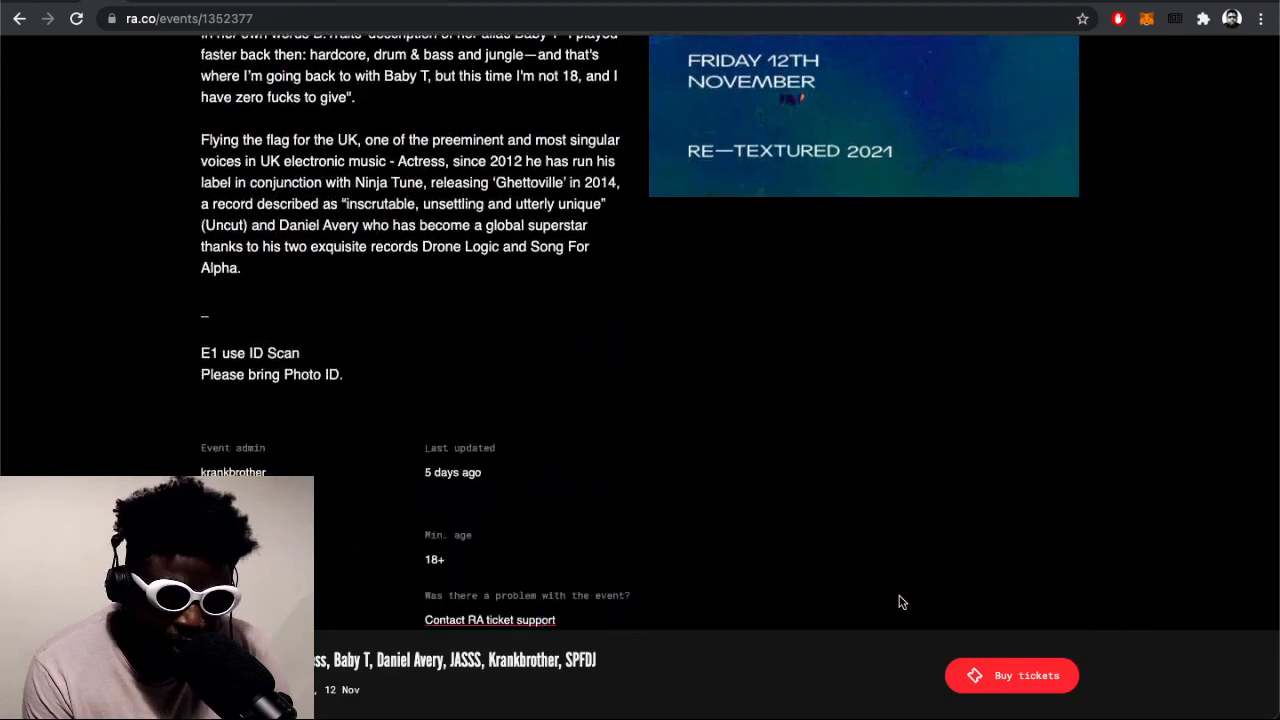
pyautogui.scroll(3)
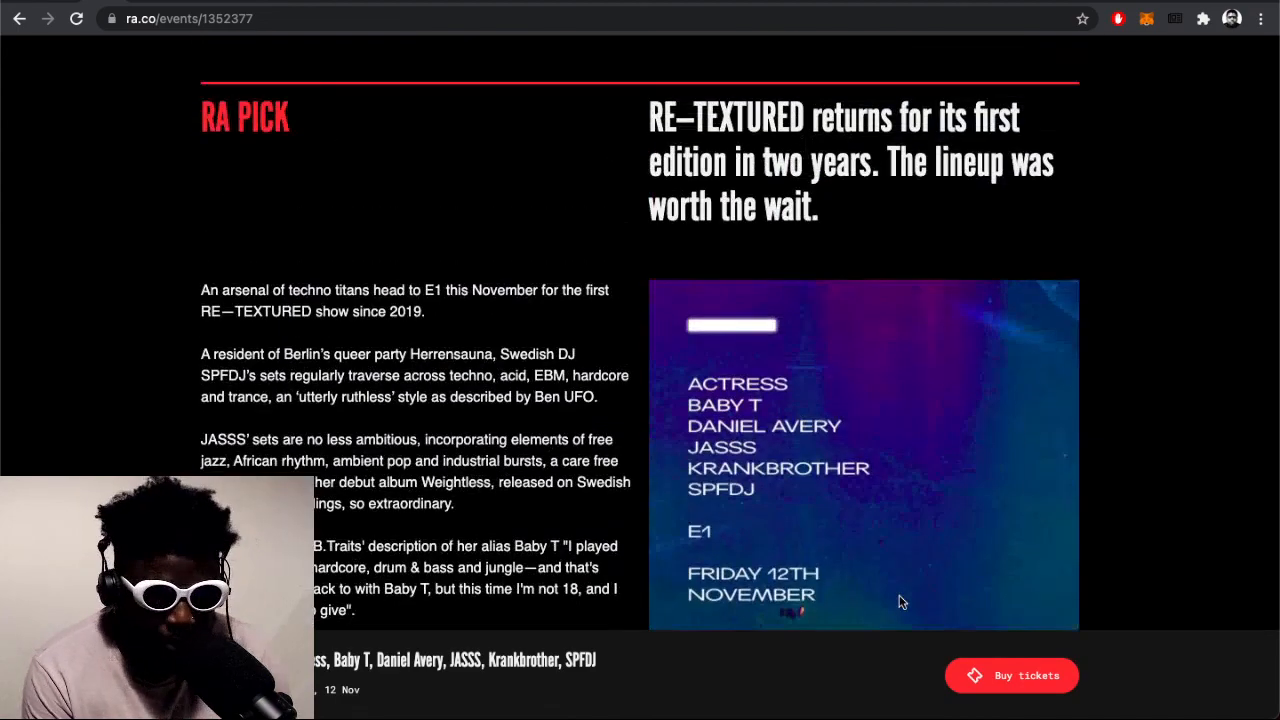
pyautogui.scroll(3)
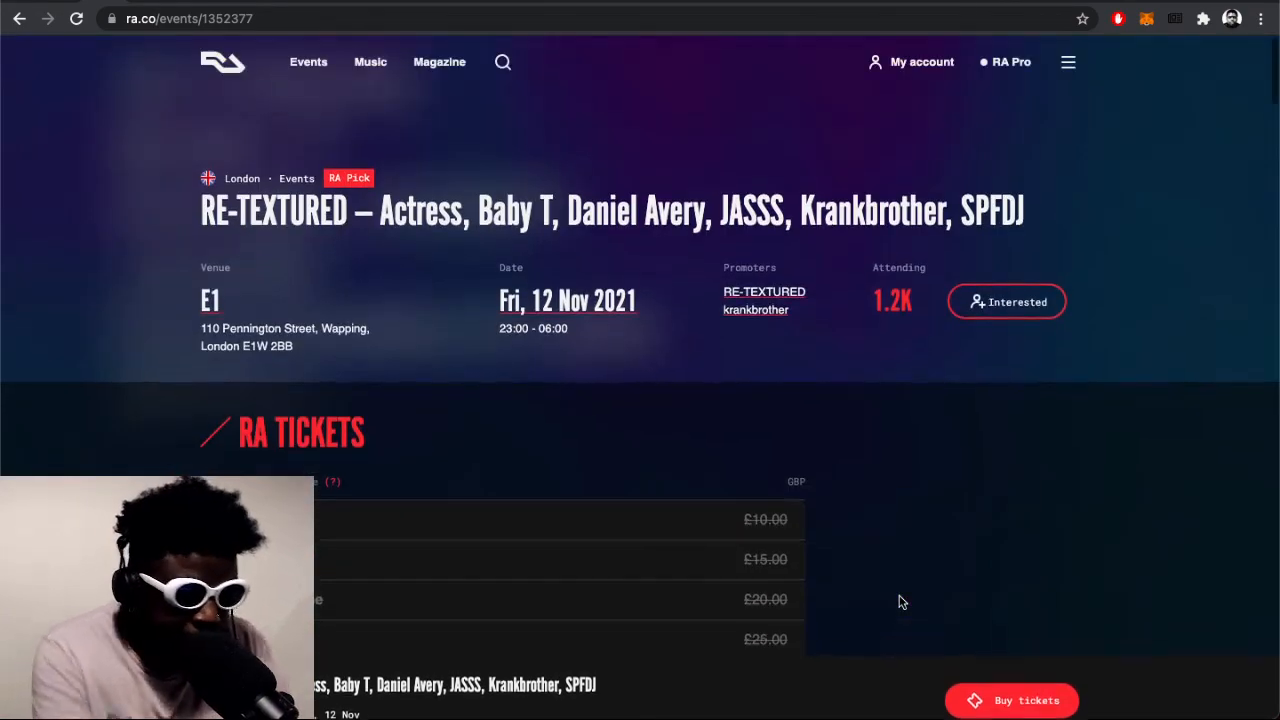